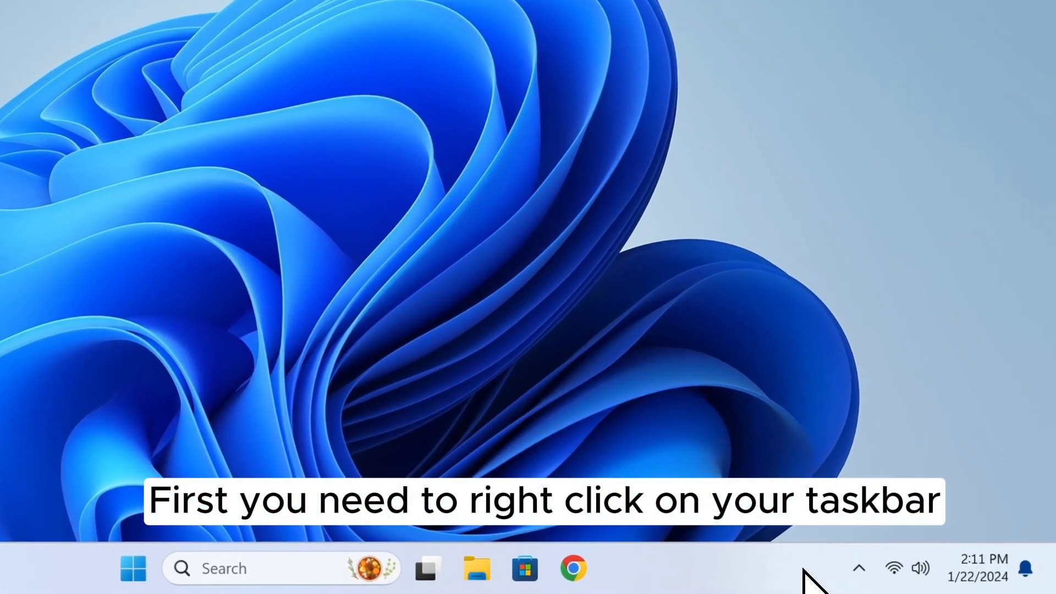
# Step: Open Taskbar settings from the taskbar's right-click menu
pyautogui.rightClick(775, 575)
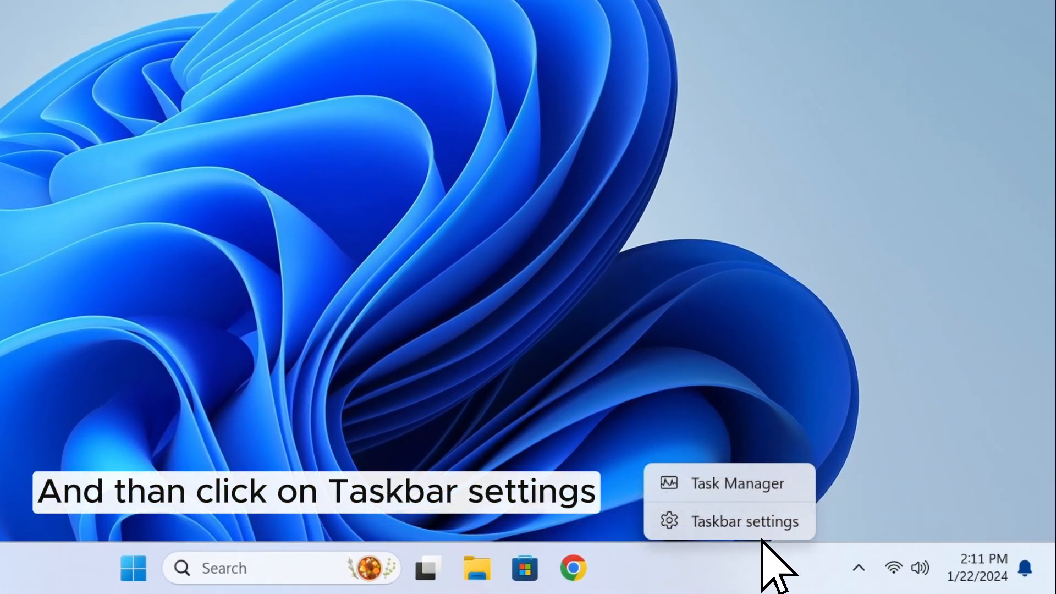
pyautogui.click(743, 521)
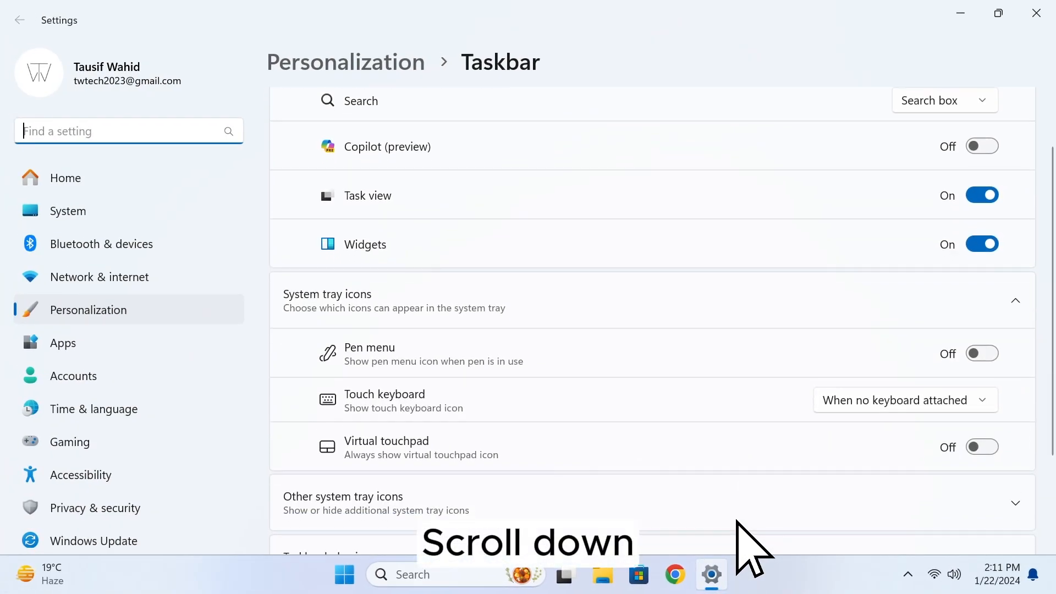
# Step: Change Taskbar alignment under Taskbar behaviors from Center to Left
pyautogui.scroll(-3)
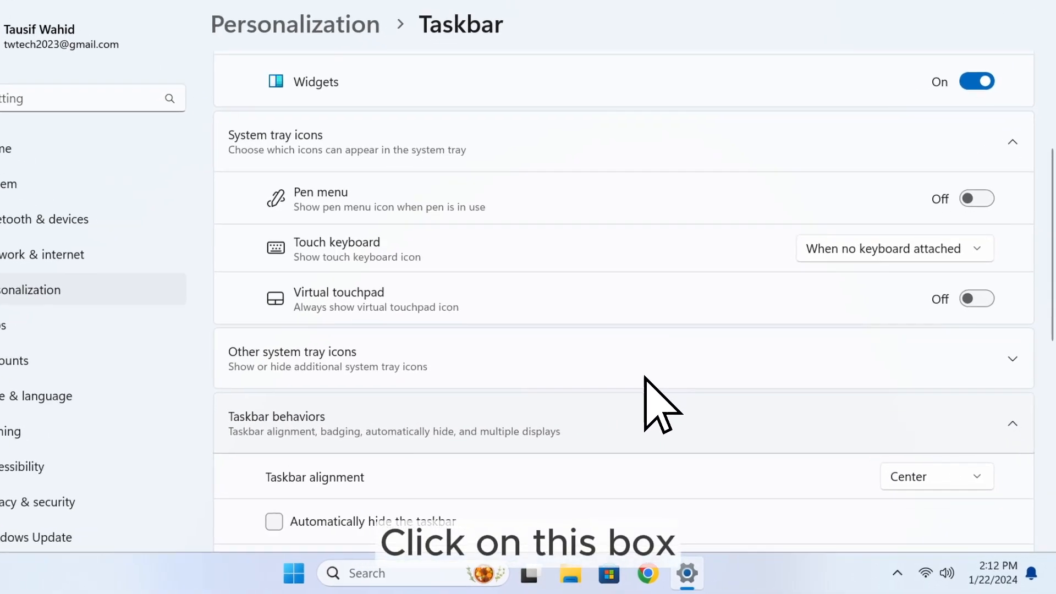
pyautogui.click(935, 476)
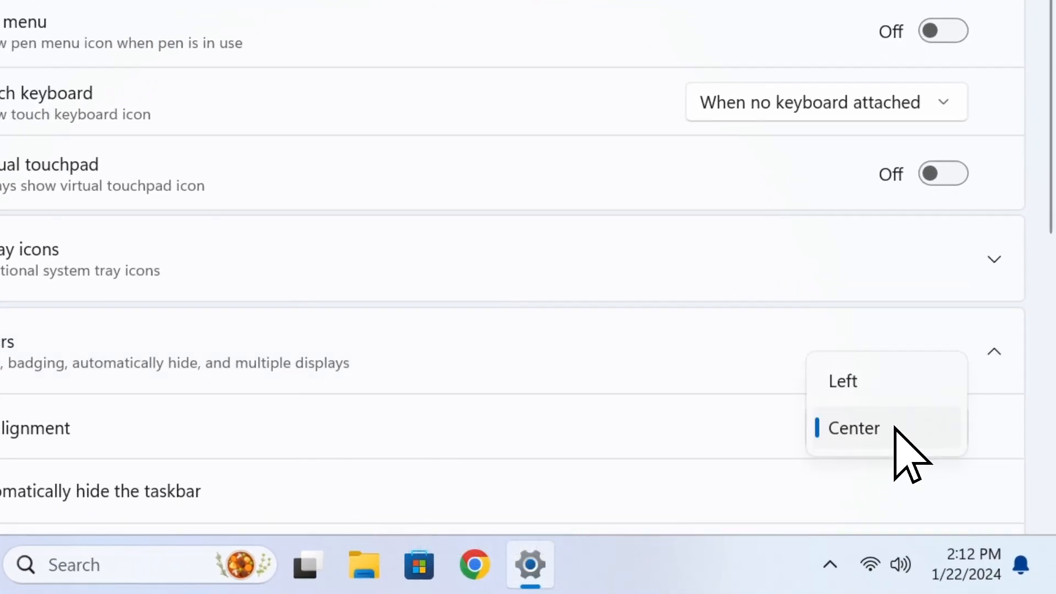
pyautogui.click(842, 381)
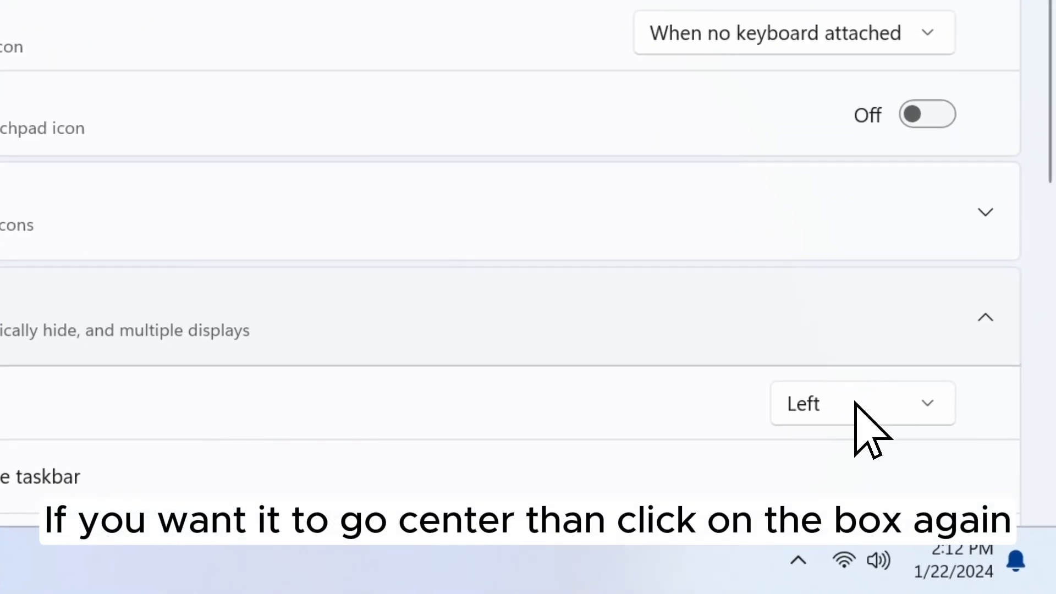
# Step: Switch the Taskbar alignment dropdown from Left back to Center
pyautogui.click(861, 403)
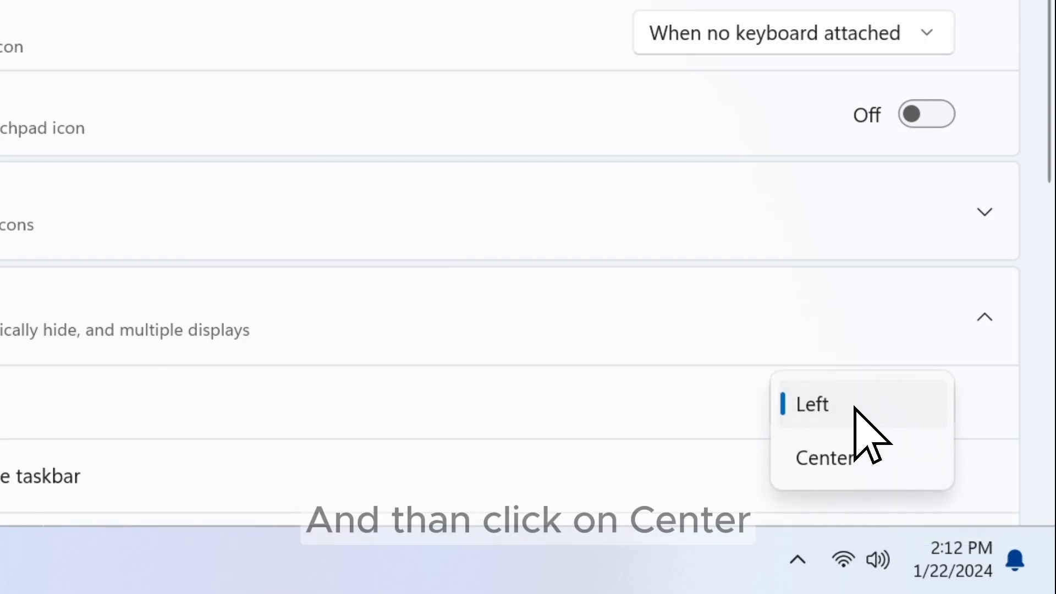
pyautogui.click(821, 458)
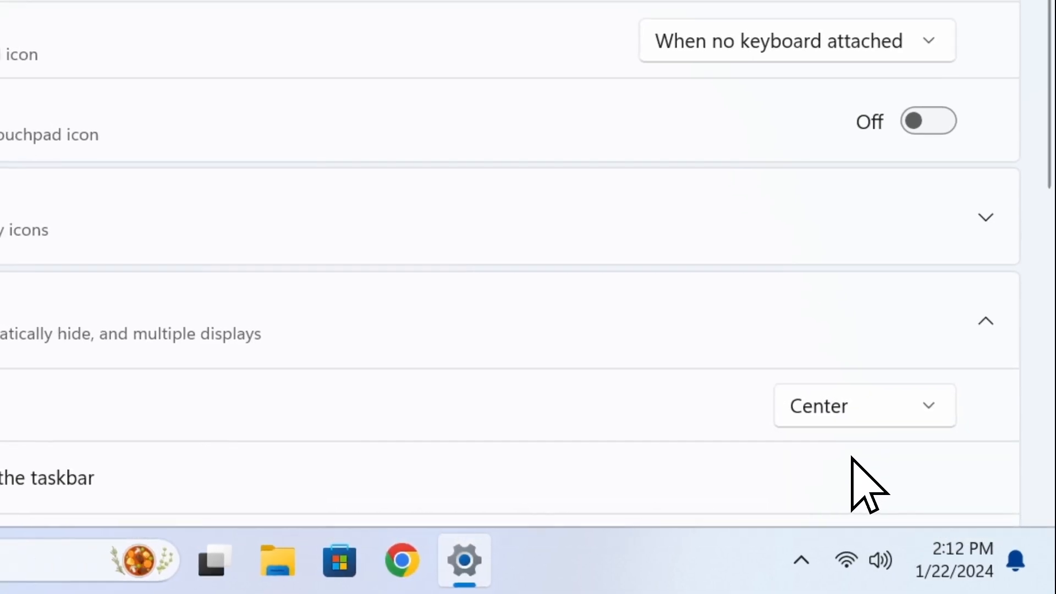